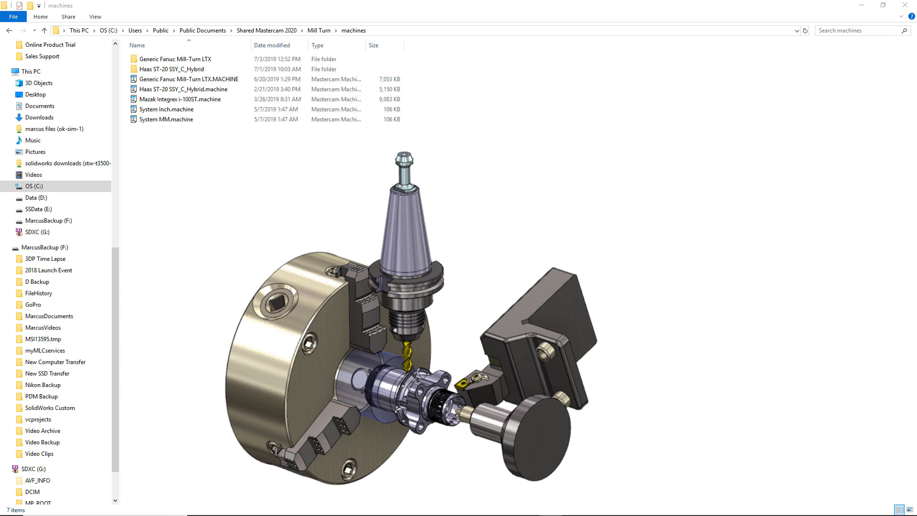
Open Generic Fanuc Mill-Turn LTX.MACHINE from the Mill Turn machines folder in Code Expert.
left_click(183, 89)
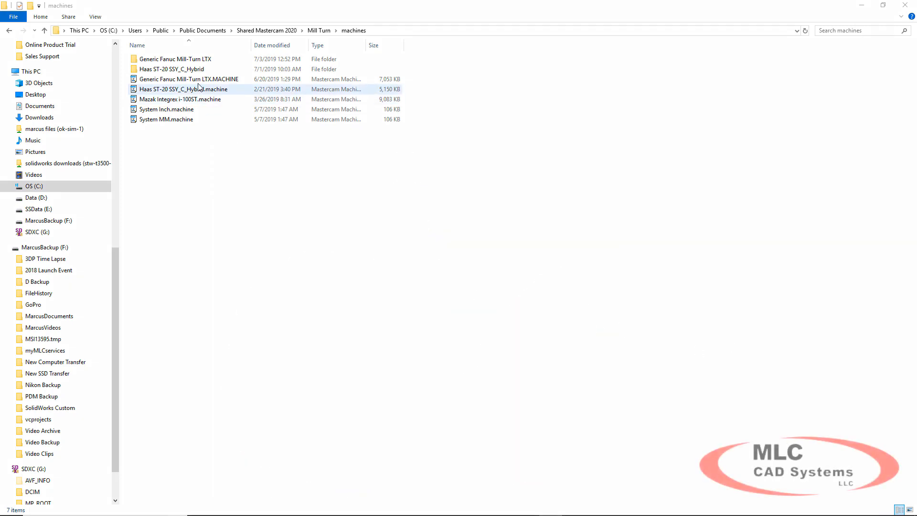
left_click(188, 79)
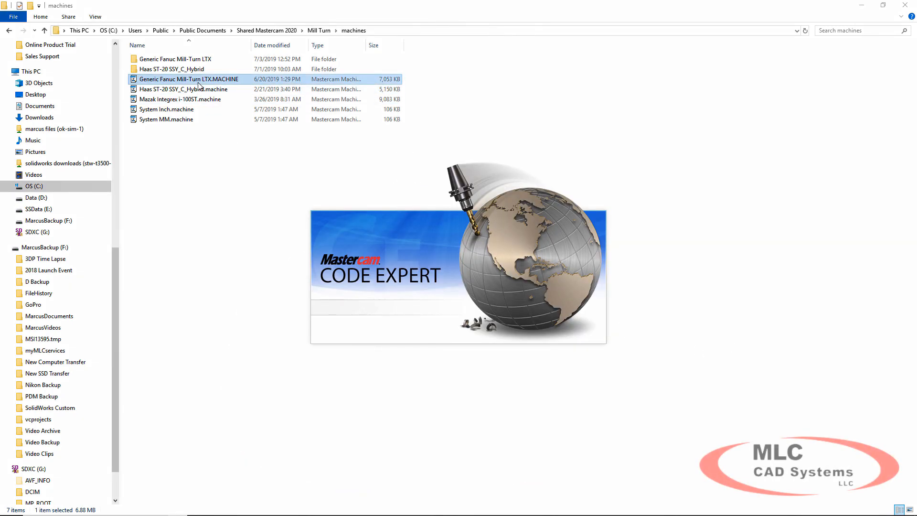
double_click(188, 78)
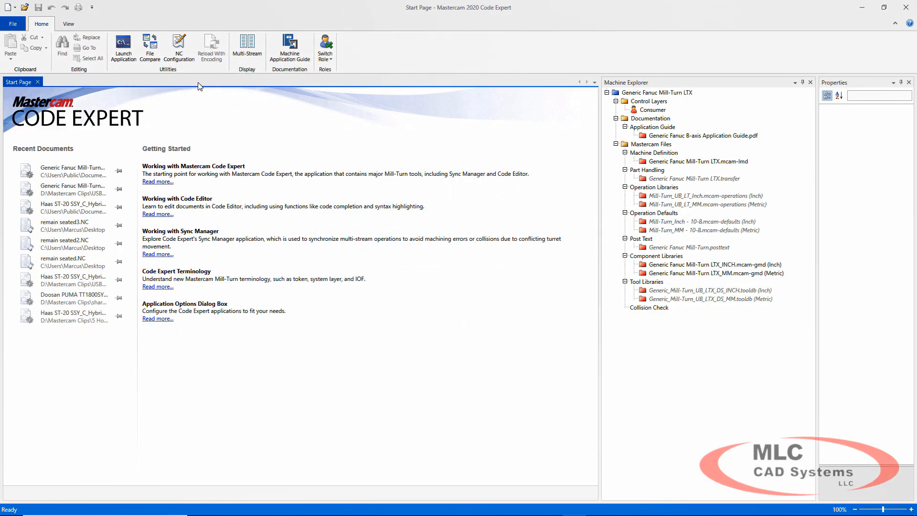
mouse_move(427, 260)
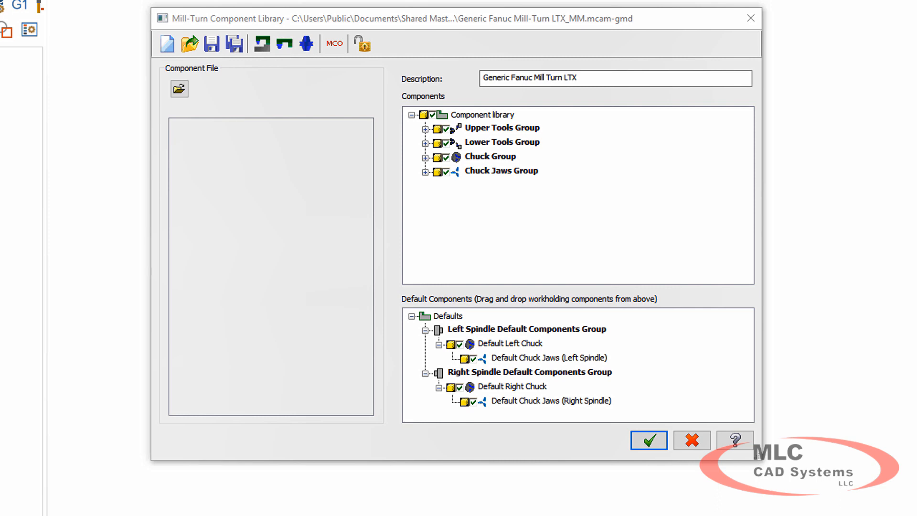
mouse_move(670, 239)
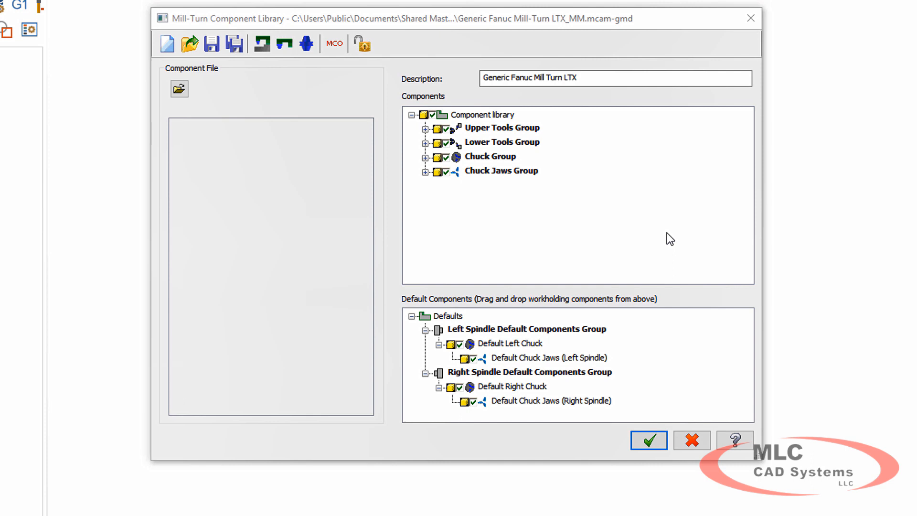
Create a 3-jaw chuck named New Left Chuck, OD 169, allowed through stock.
left_click(425, 156)
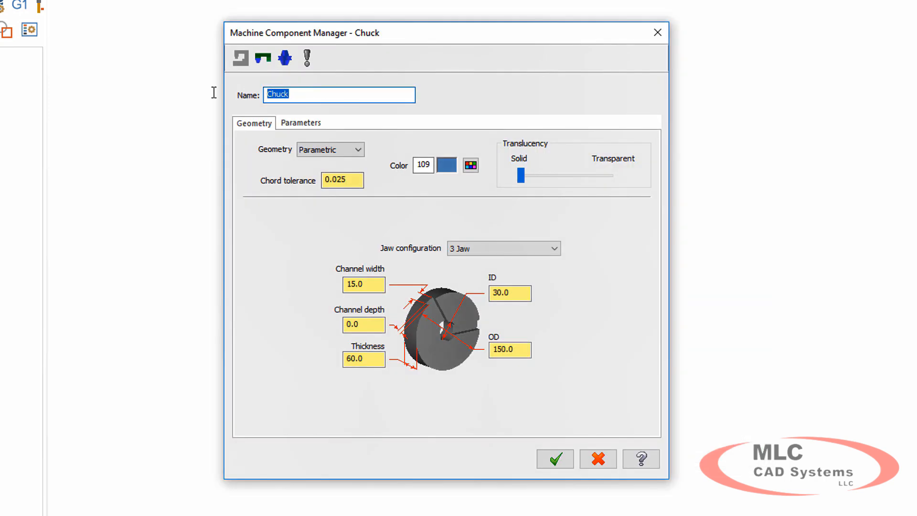
type("New Left Ch")
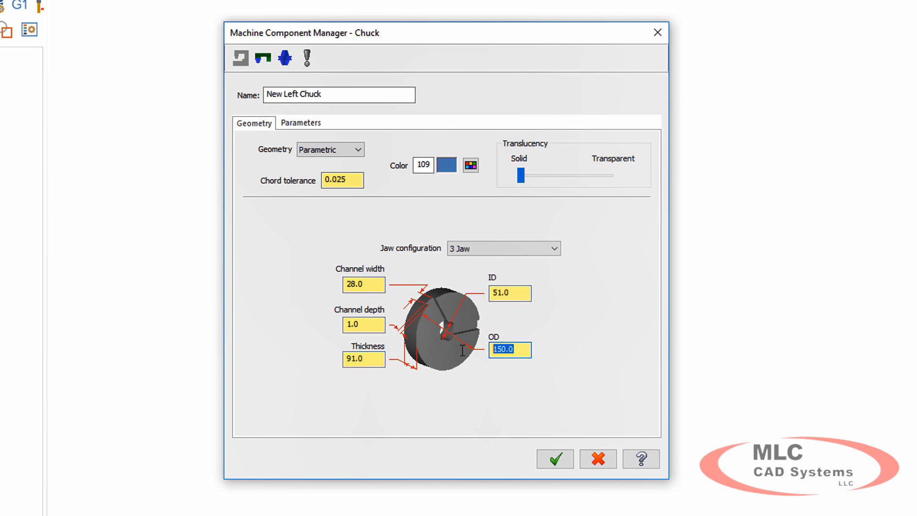
type("169")
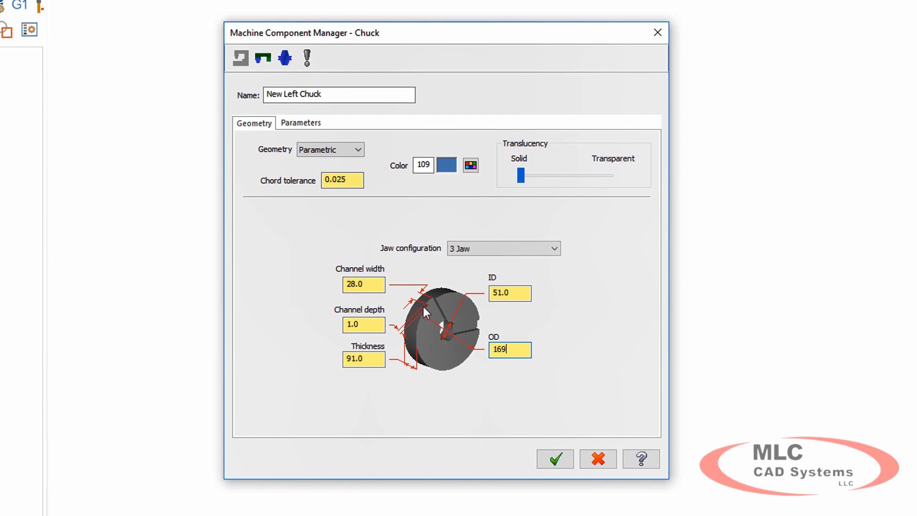
left_click(300, 123)
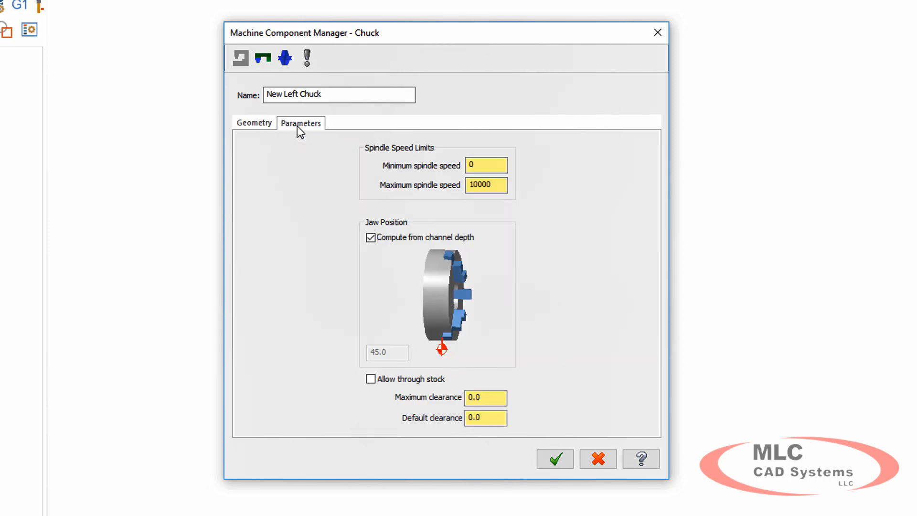
left_click(370, 379)
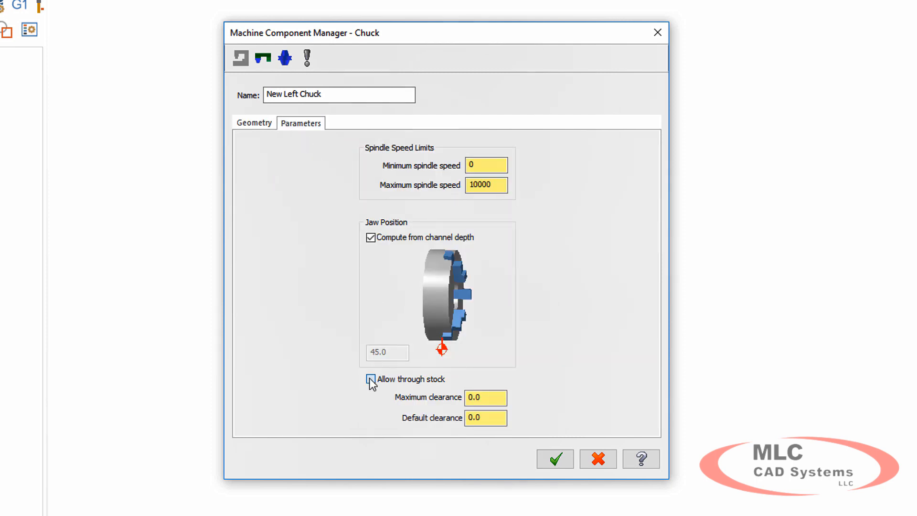
left_click(370, 379)
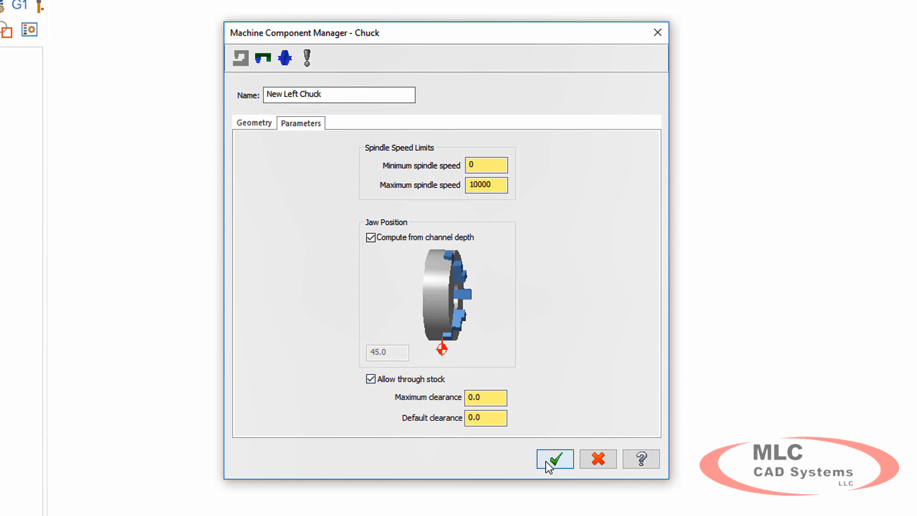
left_click(554, 459)
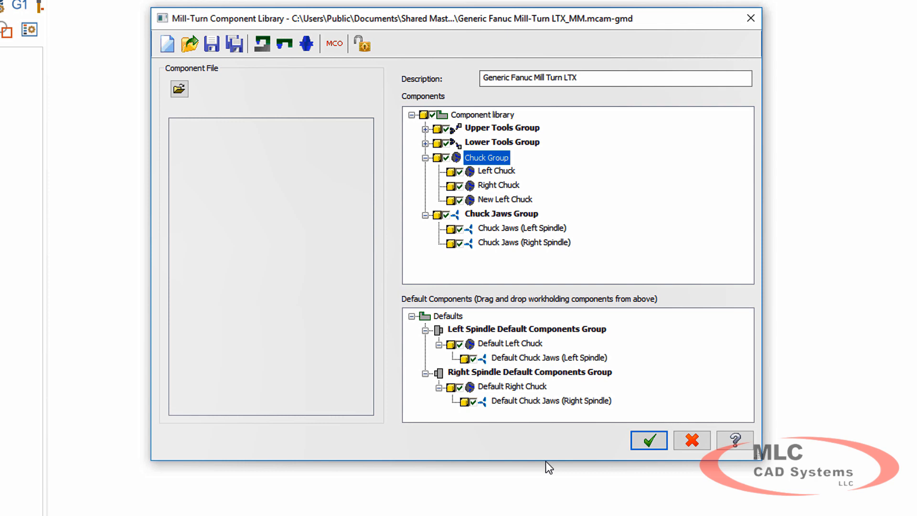
mouse_move(552, 459)
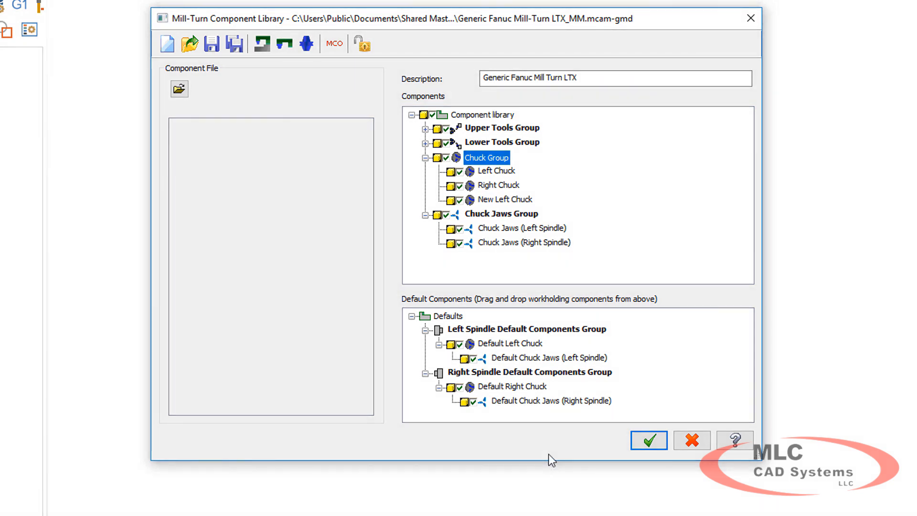
Expand the chuck groups and right-click to start adding new chuck jaws.
right_click(500, 214)
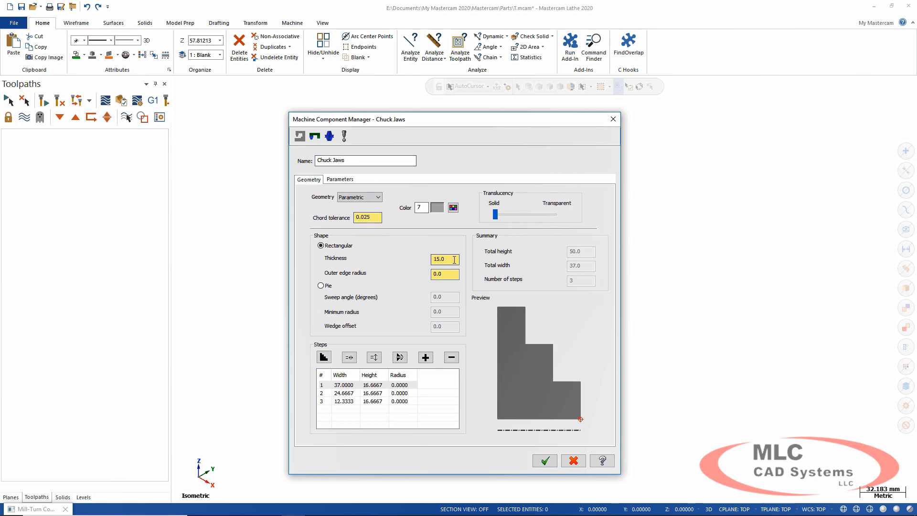
Reduce the jaw profile to a single step with thickness 28 and radius 25.
type("28")
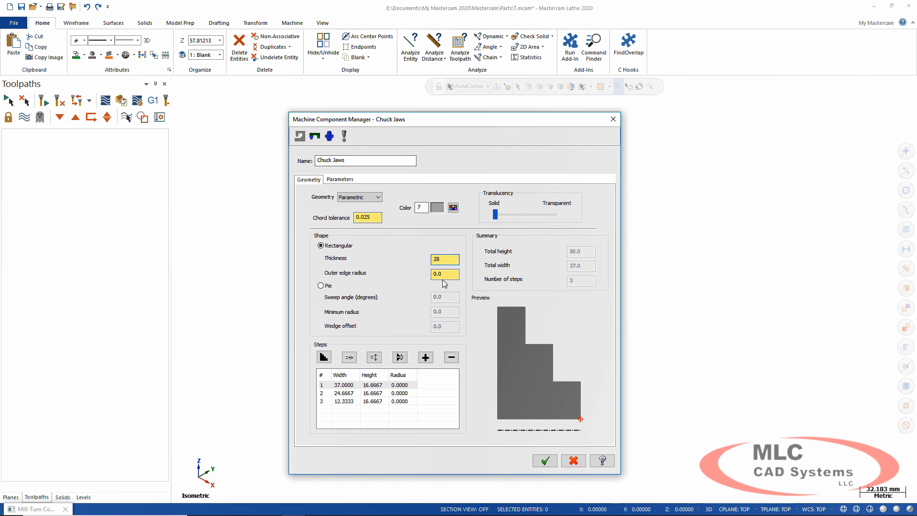
left_click(345, 392)
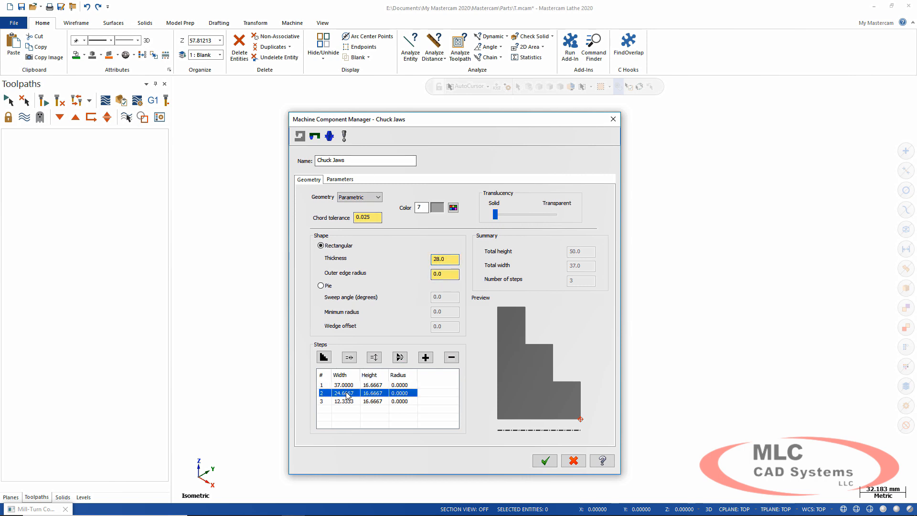
right_click(344, 393)
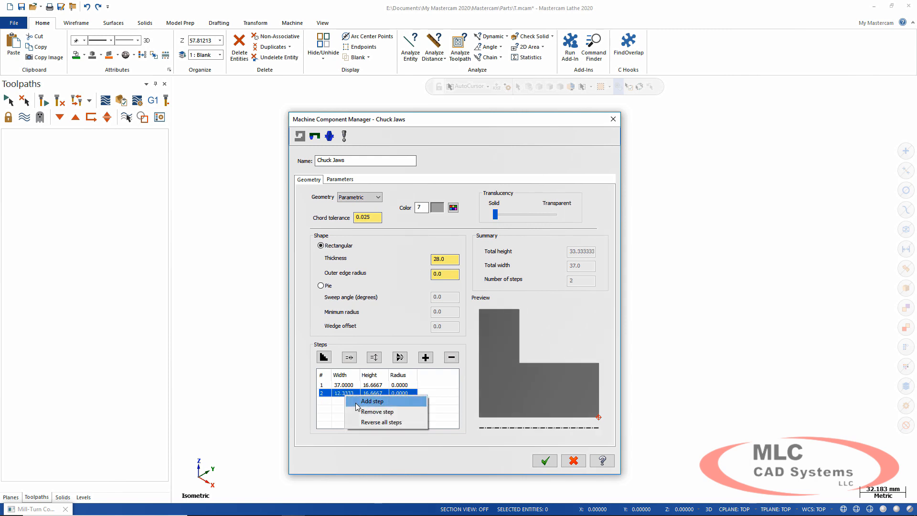
left_click(378, 411)
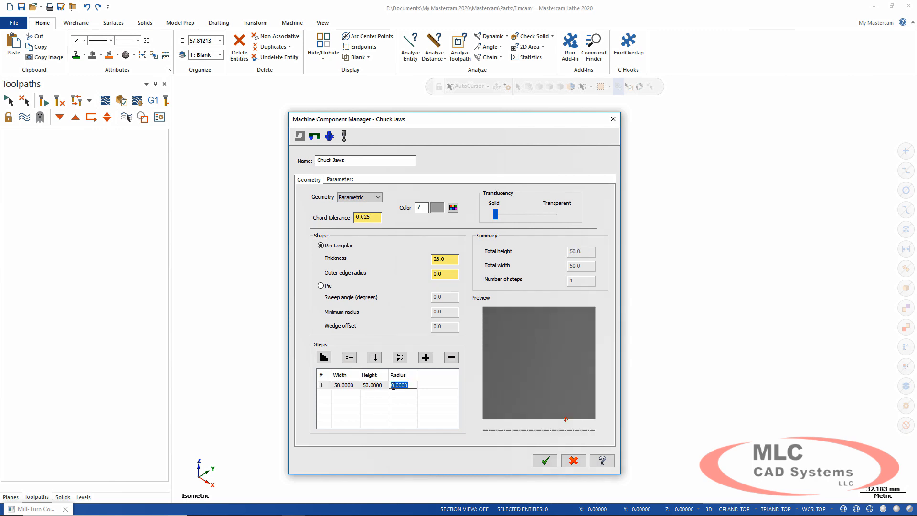
type("25")
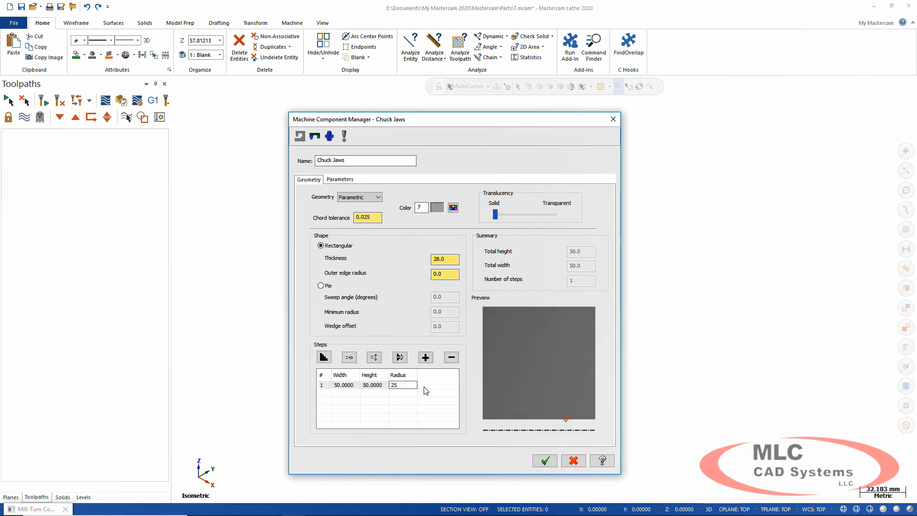
mouse_move(431, 402)
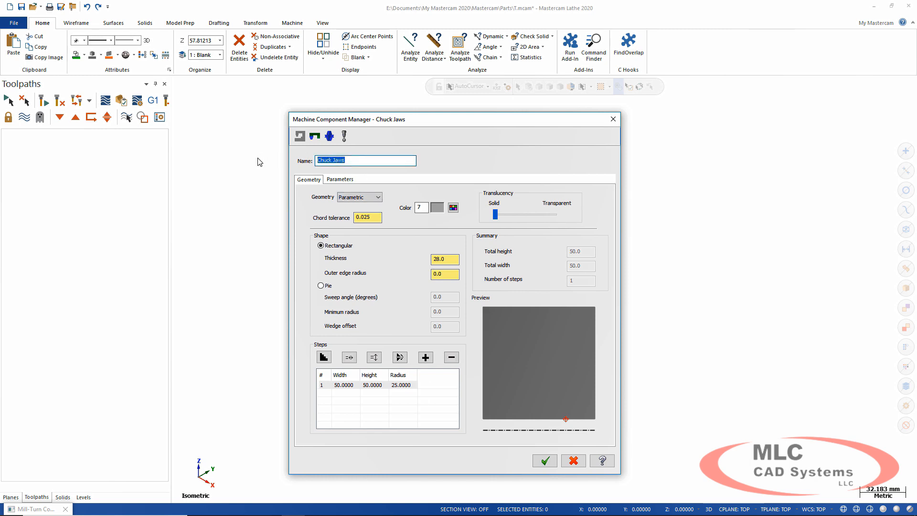
Name the jaws Bored Soft Jaws and place the reference point at bottom centre.
type("Bored Soft")
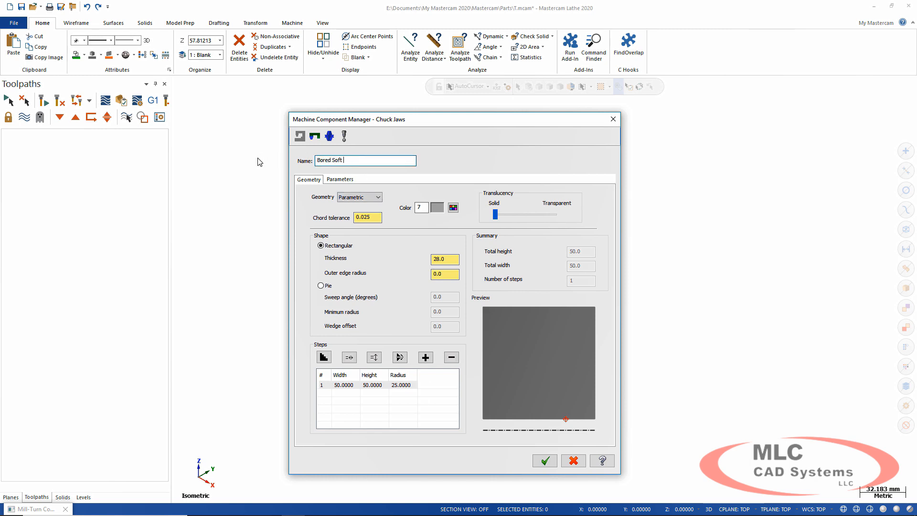
type("Jaws")
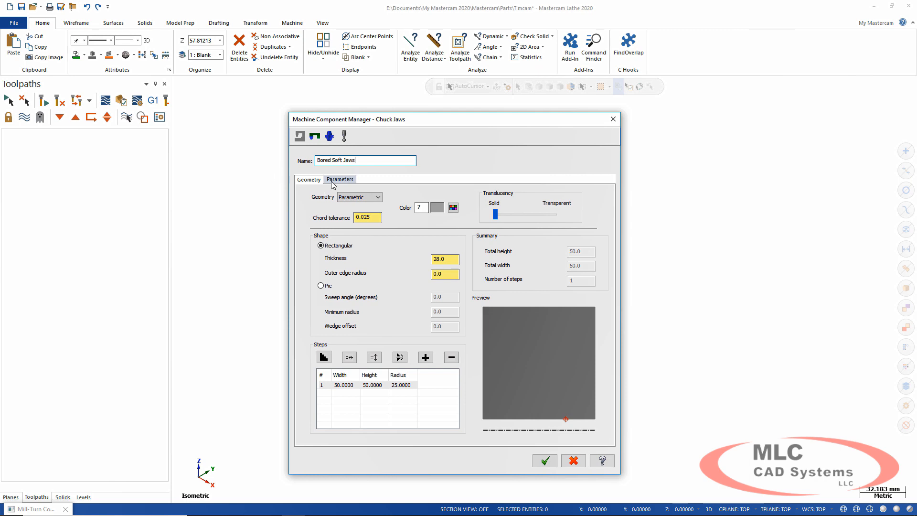
left_click(339, 179)
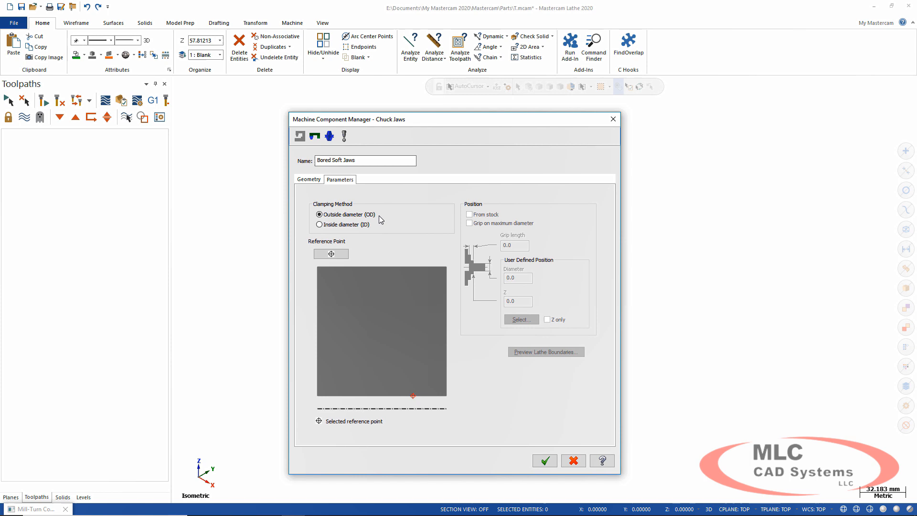
left_click(330, 254)
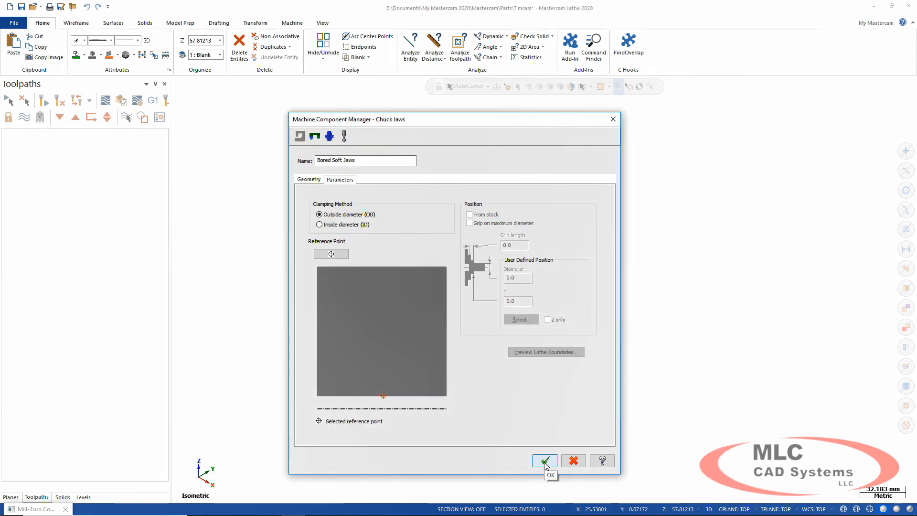
Save Bored Soft Jaws and add a new pie-shaped chuck jaws component.
left_click(544, 461)
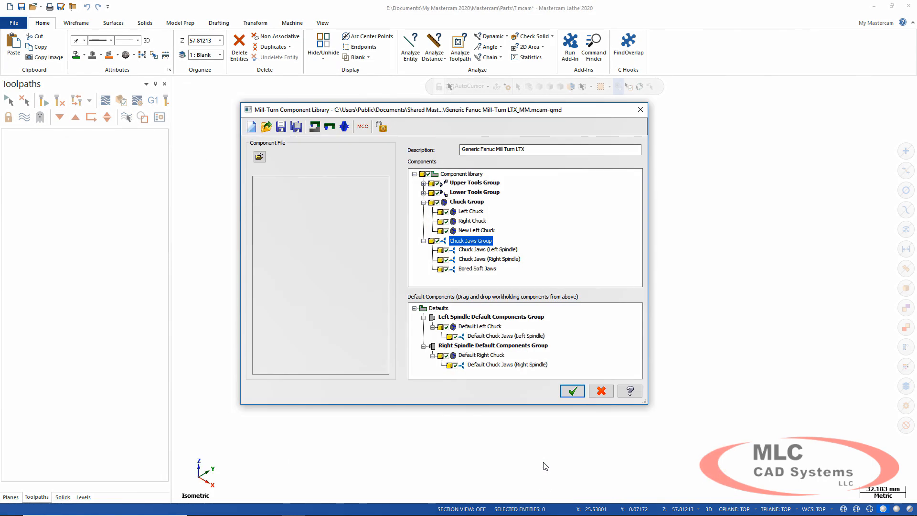
right_click(471, 240)
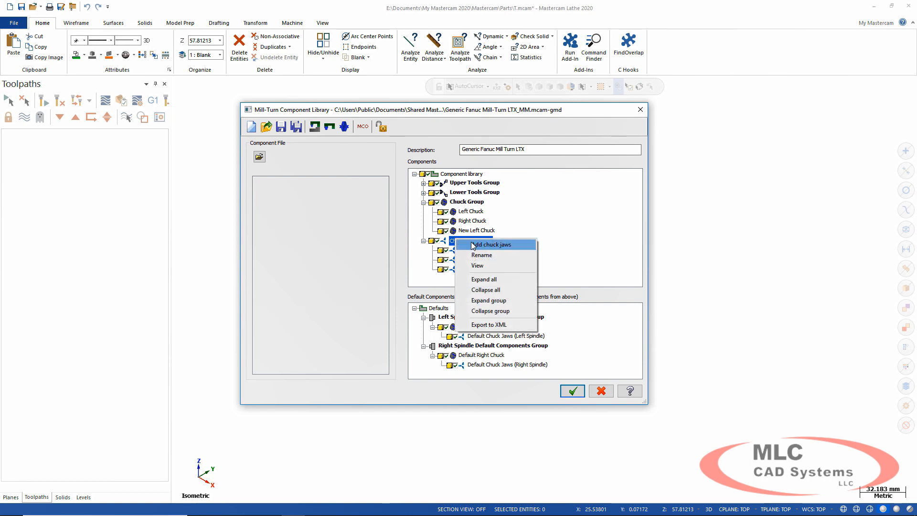
left_click(490, 245)
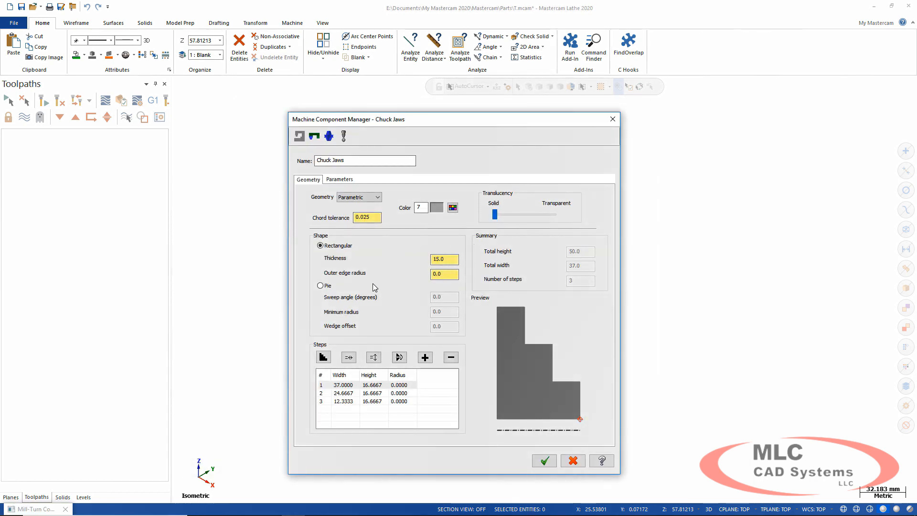
left_click(321, 286)
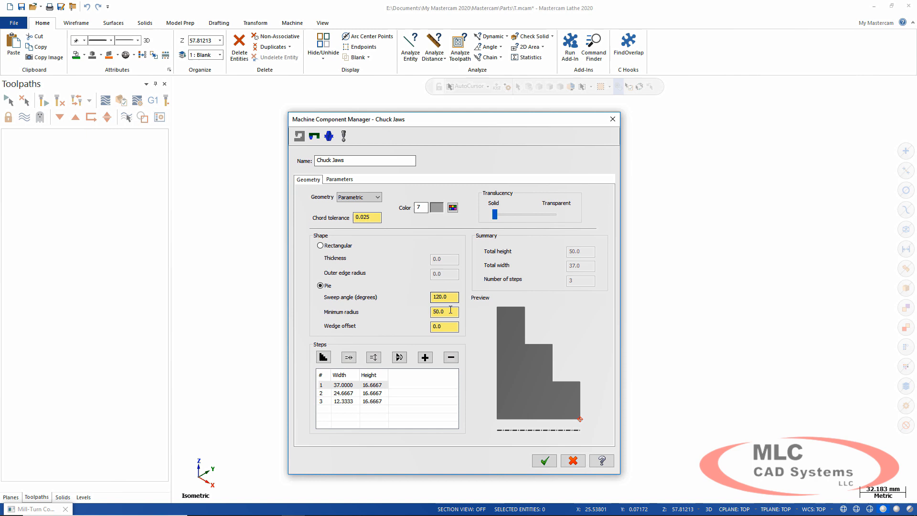
Enter the pie jaw dimensions 19 and 6, with step sizes 50, 19 and 30.
type("19")
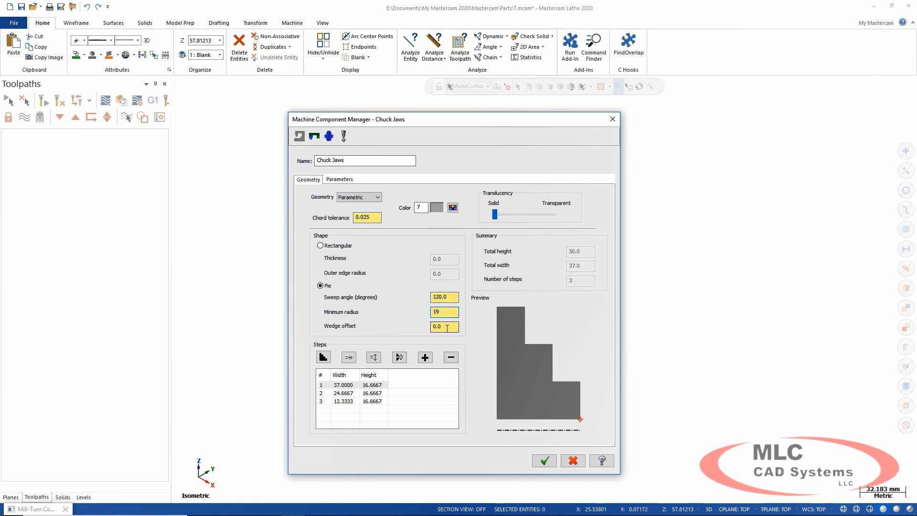
type("6")
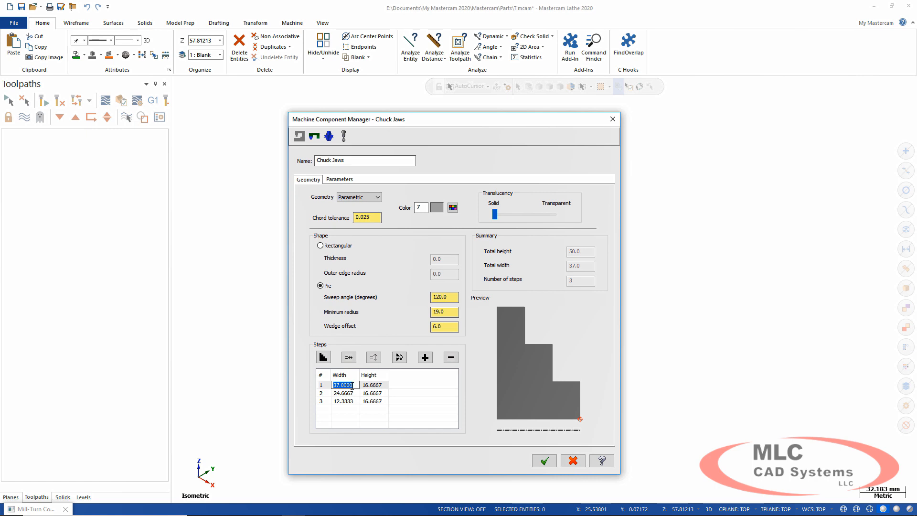
type("50.0000")
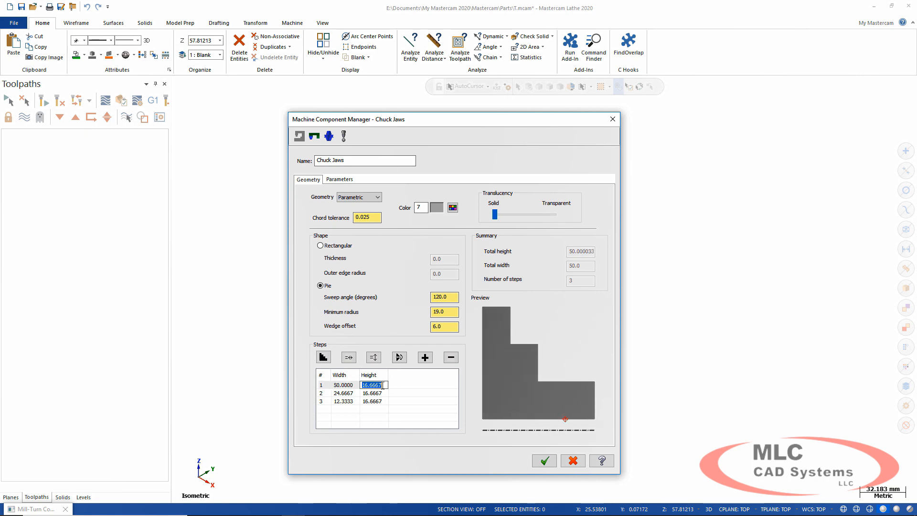
type("19.0000")
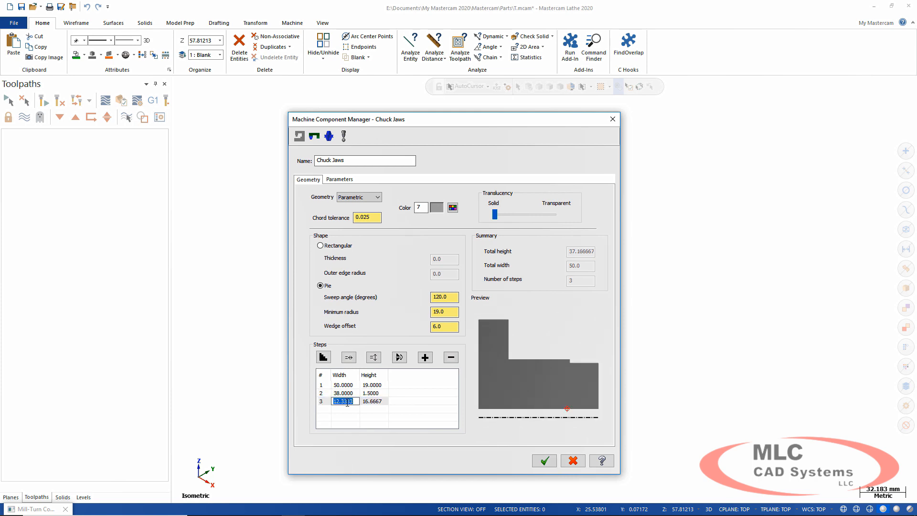
type("30.0000")
left_click(373, 400)
type("38.0000")
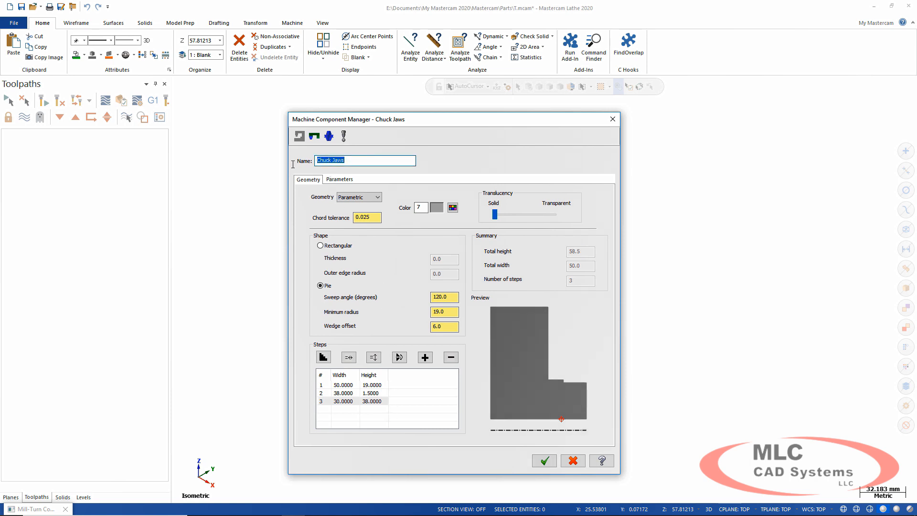
Name the jaws Right Spindle Pie Jaws, set the inner-corner reference point, and save.
type("Right Spindle Pie")
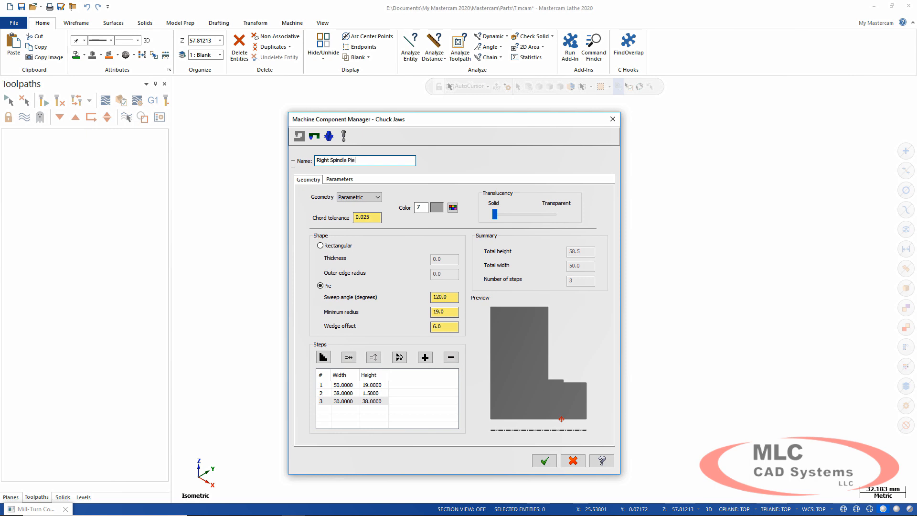
left_click(339, 179)
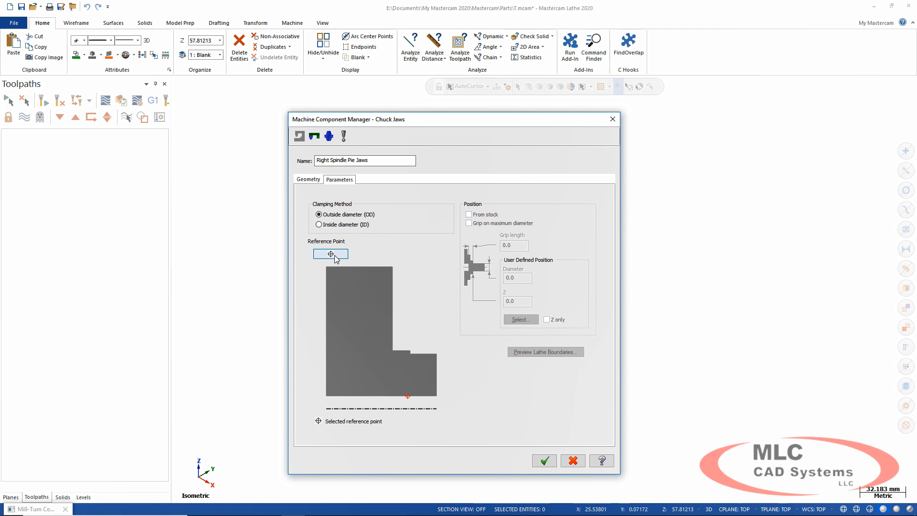
left_click(330, 253)
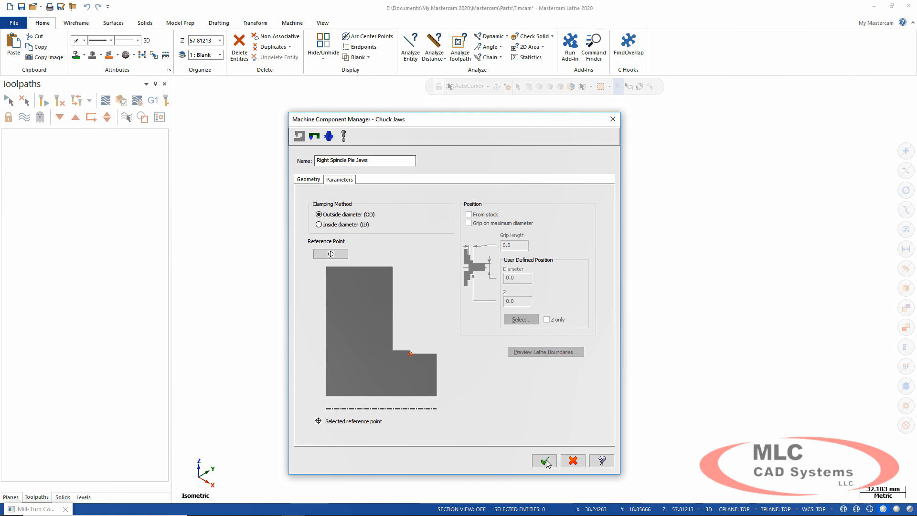
left_click(543, 461)
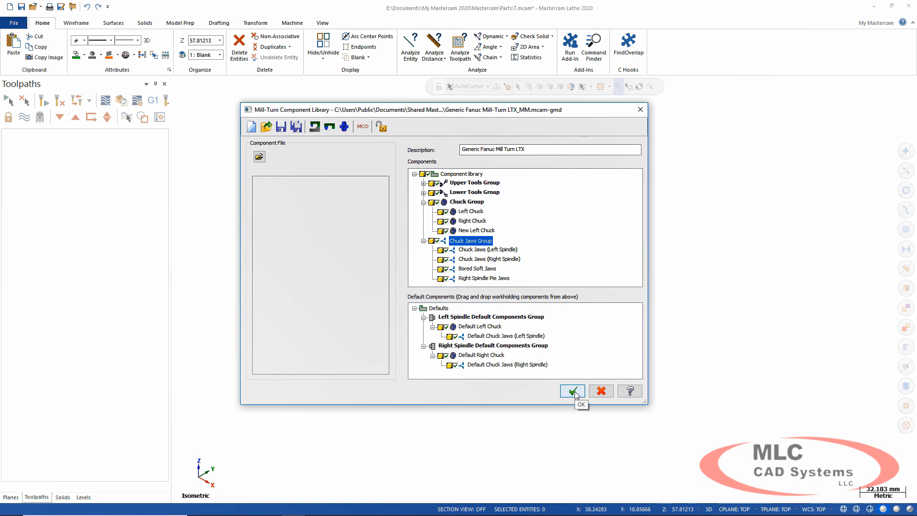
Replace Default Left Chuck and its jaws with New Left Chuck and Bored Soft Jaws.
right_click(478, 327)
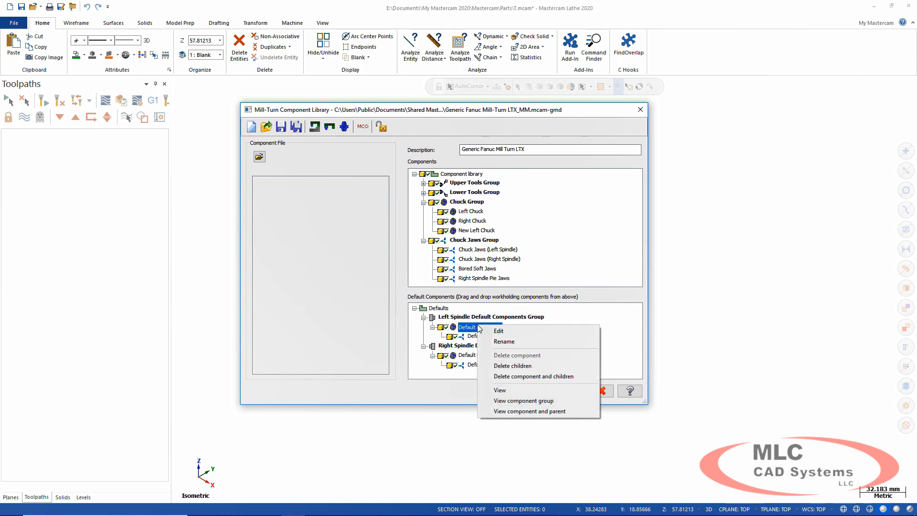
left_click(533, 376)
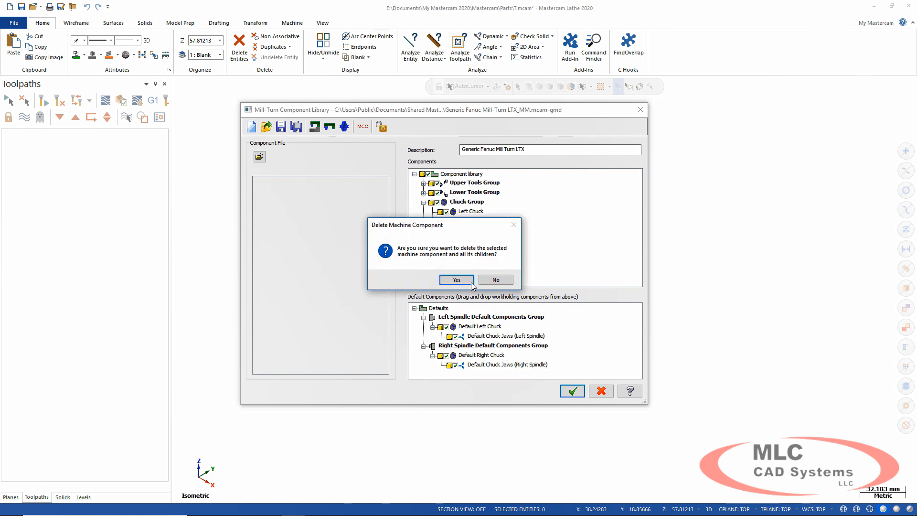
left_click(457, 280)
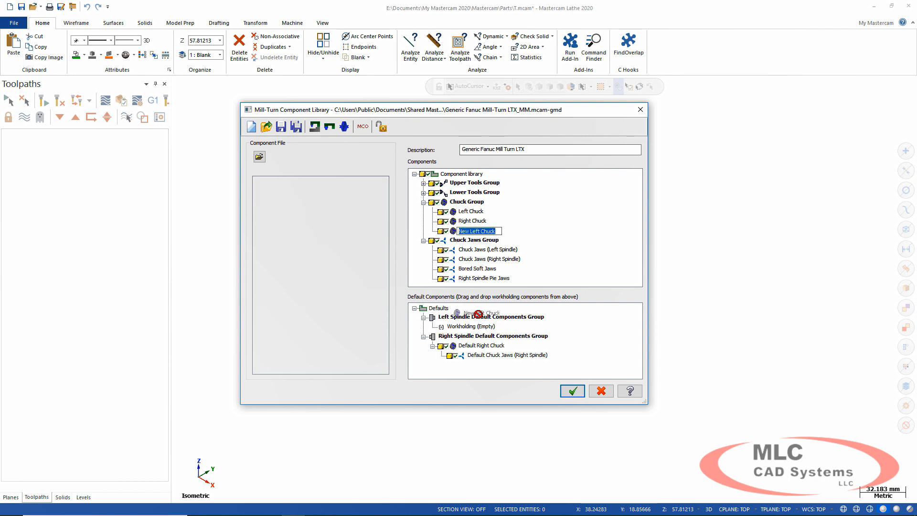
left_click_drag(477, 230, 482, 326)
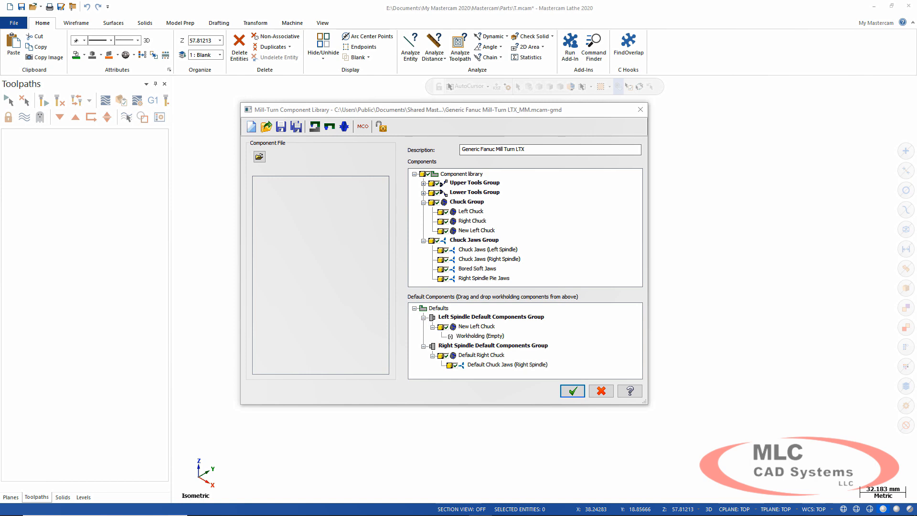
left_click(477, 269)
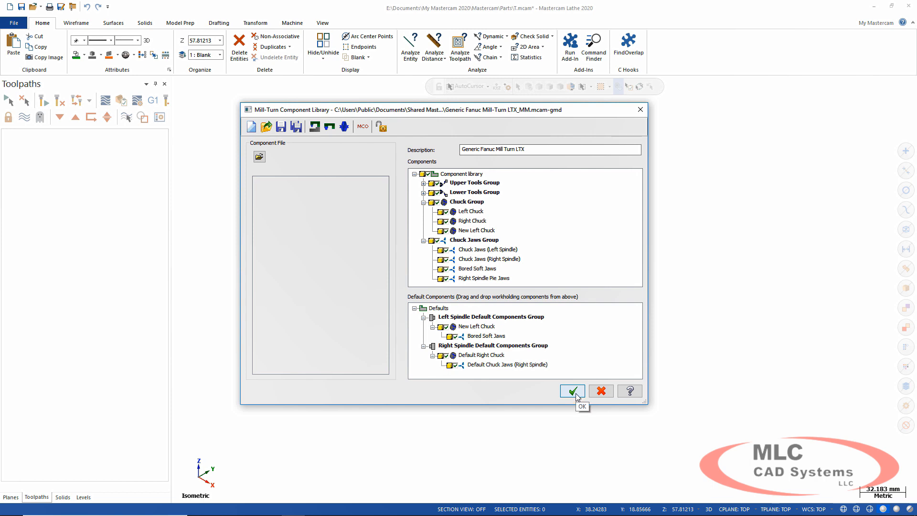
Accept the Component Library changes and save the machine definition file.
left_click(572, 391)
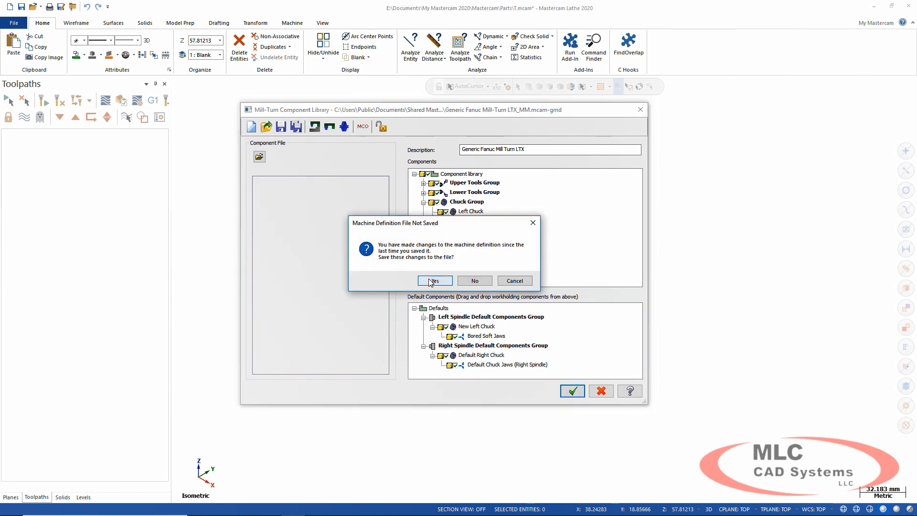
left_click(434, 280)
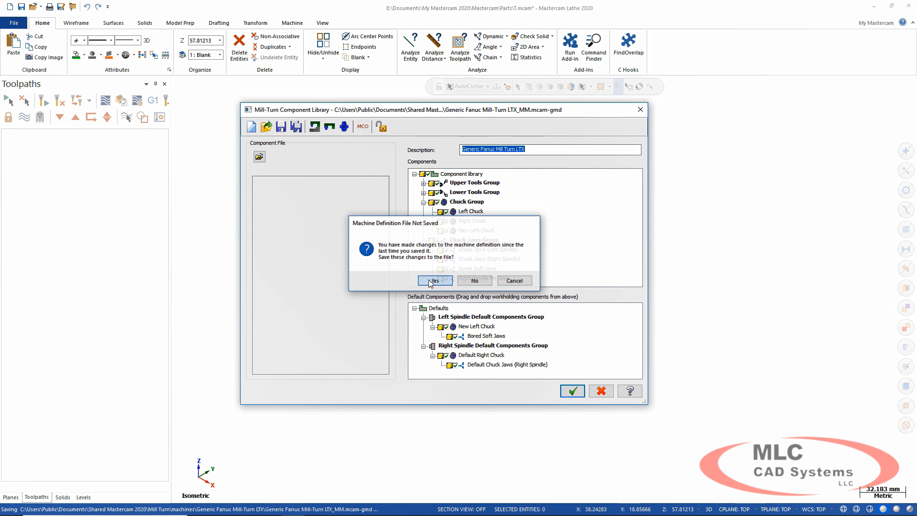
left_click(434, 280)
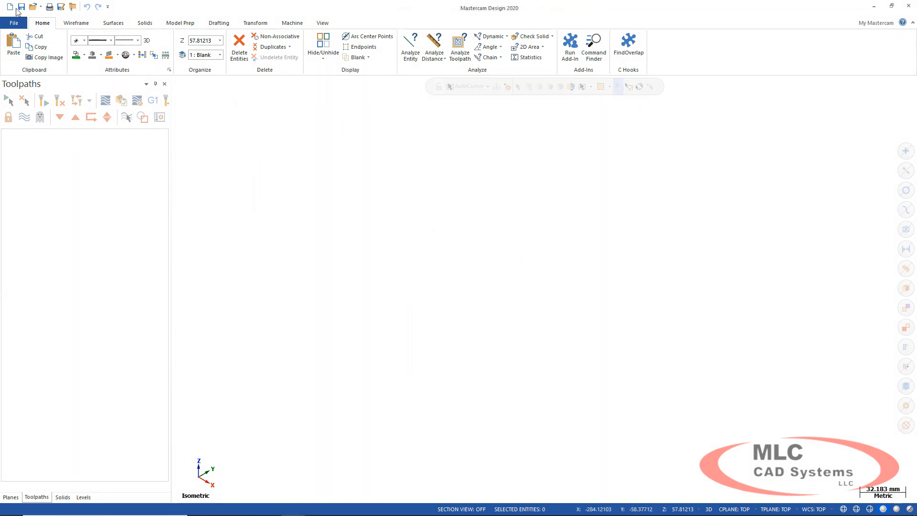
Open Mill Turn.mcam and list the Mill-Turn machine definitions.
left_click(13, 22)
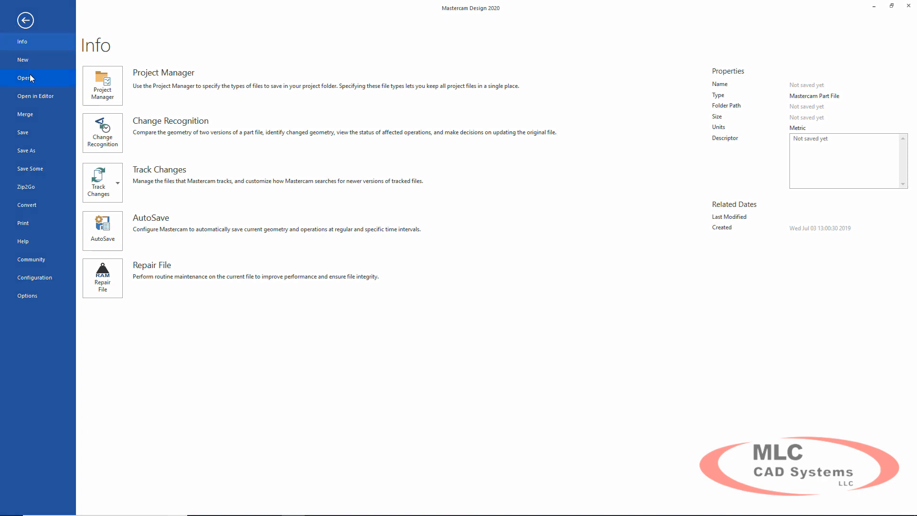
left_click(24, 78)
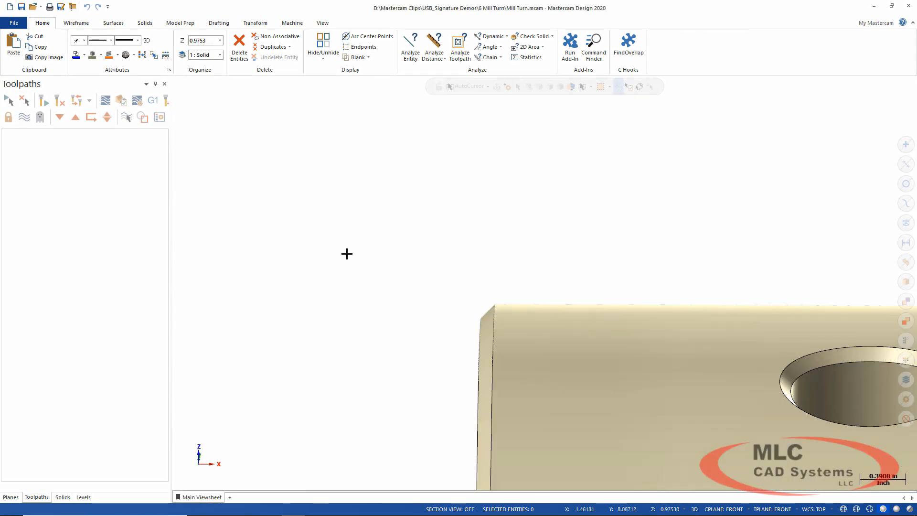
mouse_move(329, 206)
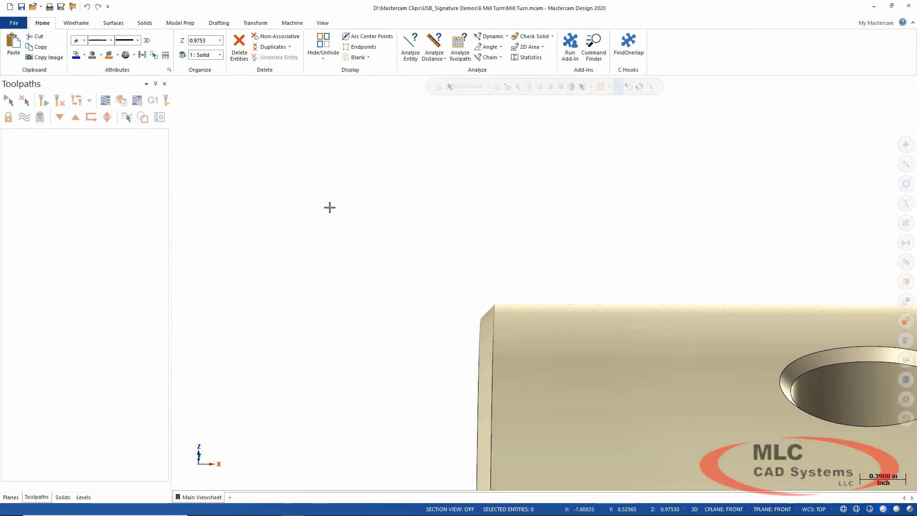
left_click(291, 23)
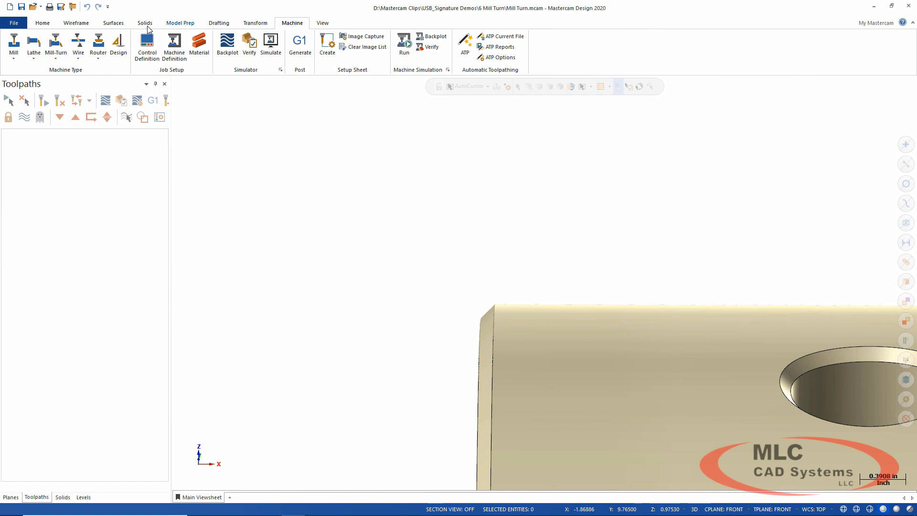
left_click(55, 45)
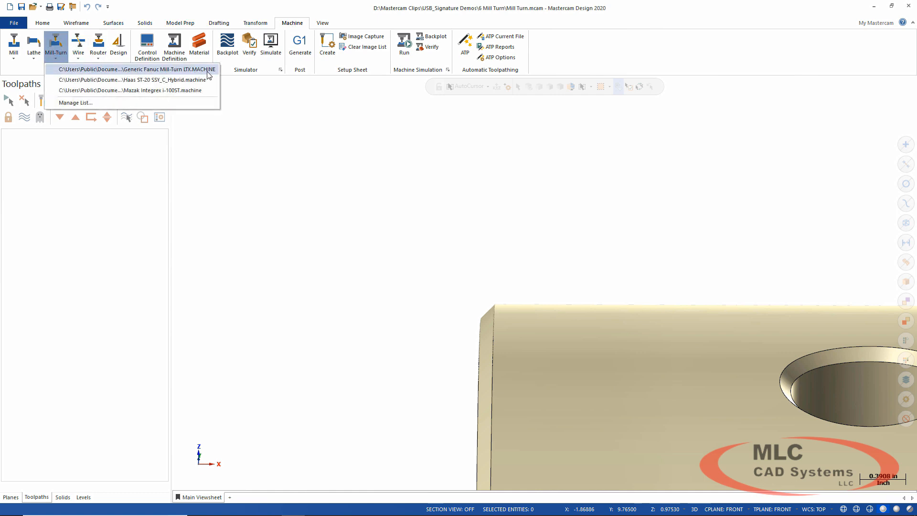
Add the Generic Fanuc Mill-Turn LTX.MACHINE machine group to the part.
left_click(135, 69)
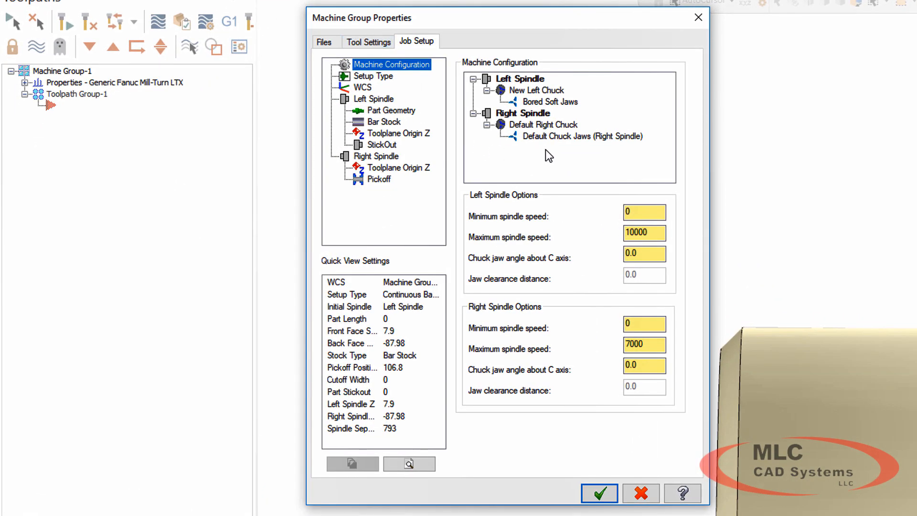
mouse_move(544, 154)
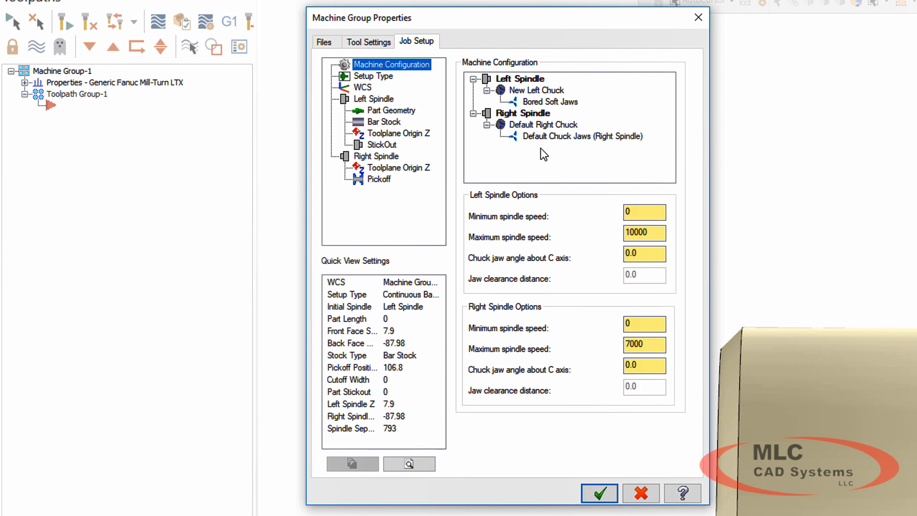
Remove the right spindle chuck and set Stock Type to Single Pieces of Stock - No Pickoff.
left_click(374, 76)
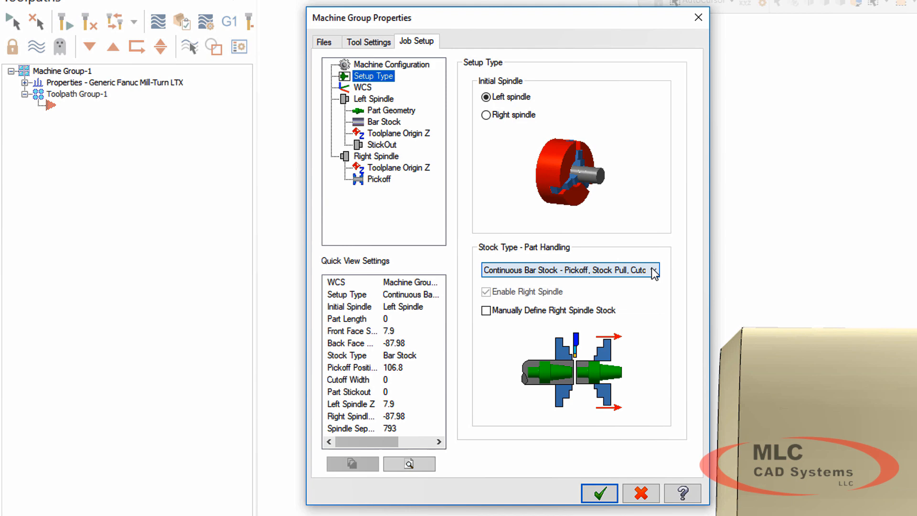
left_click(653, 270)
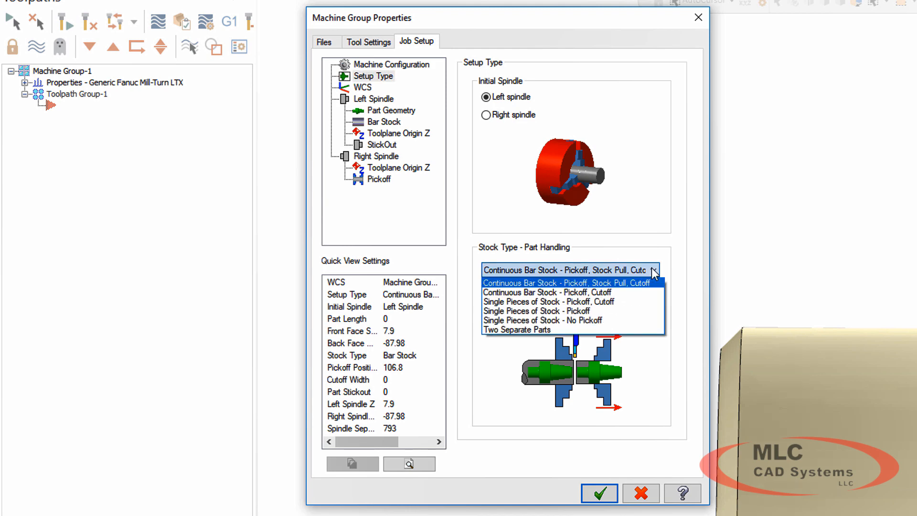
left_click(391, 64)
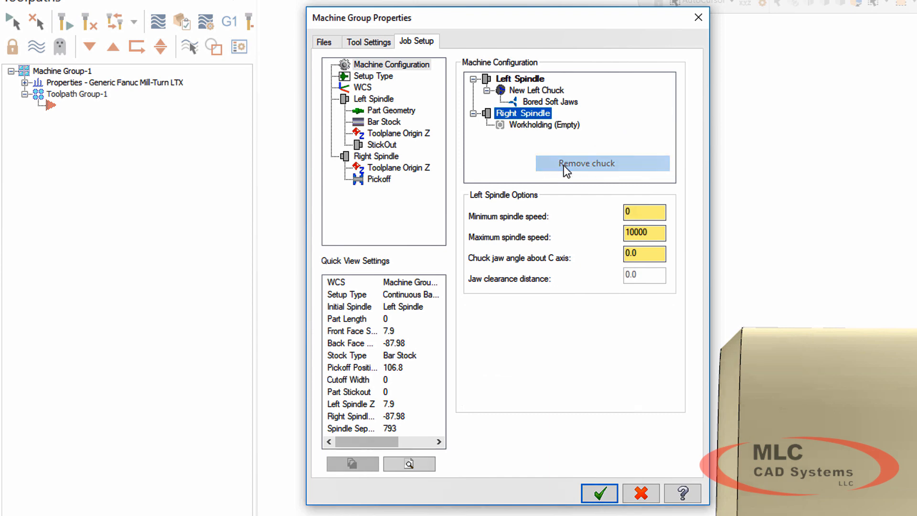
left_click(373, 76)
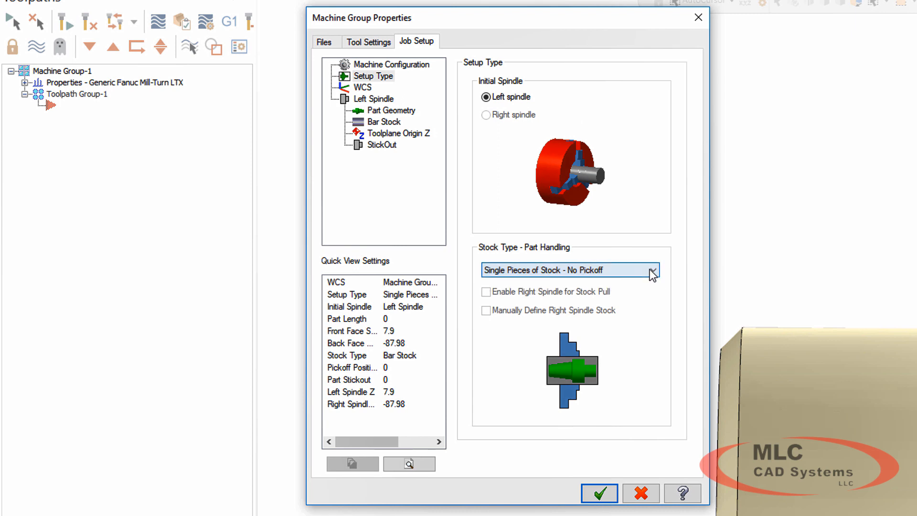
left_click(391, 65)
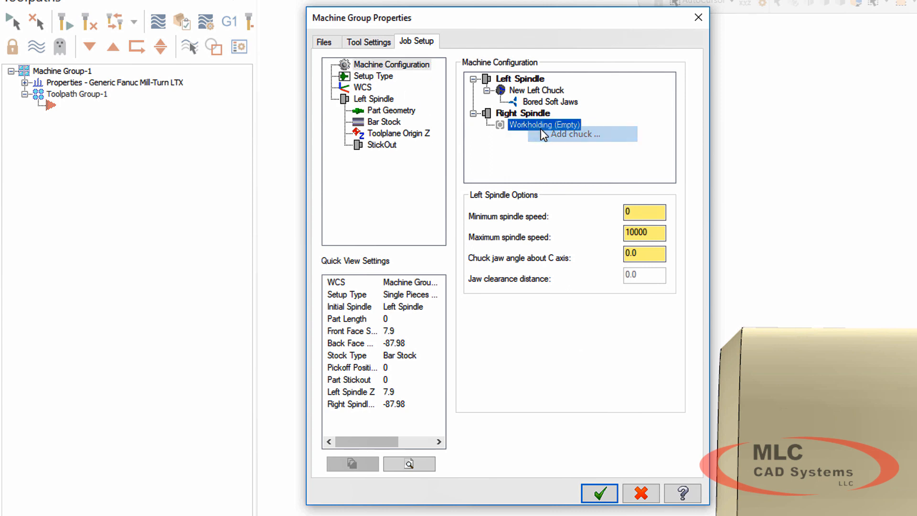
Add Right Chuck to the right spindle and fit it with Right Spindle Pie Jaws.
left_click(576, 133)
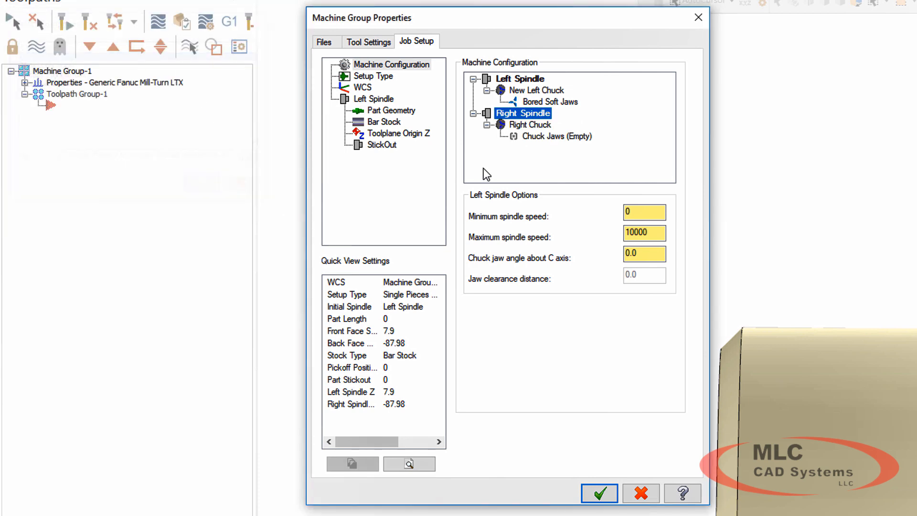
right_click(558, 135)
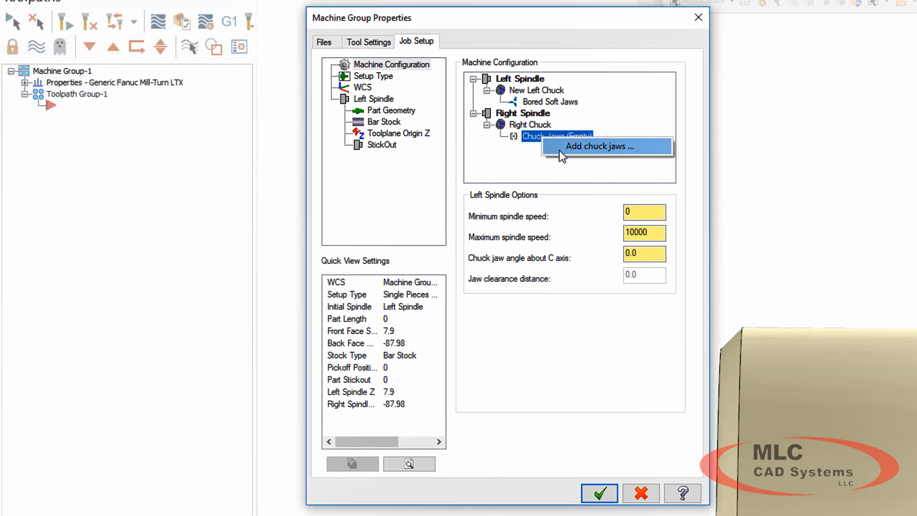
left_click(598, 146)
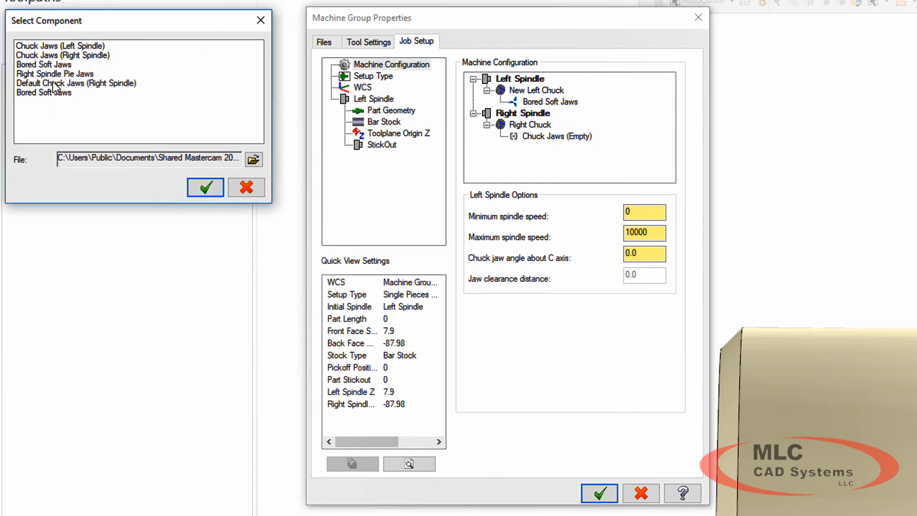
left_click(55, 73)
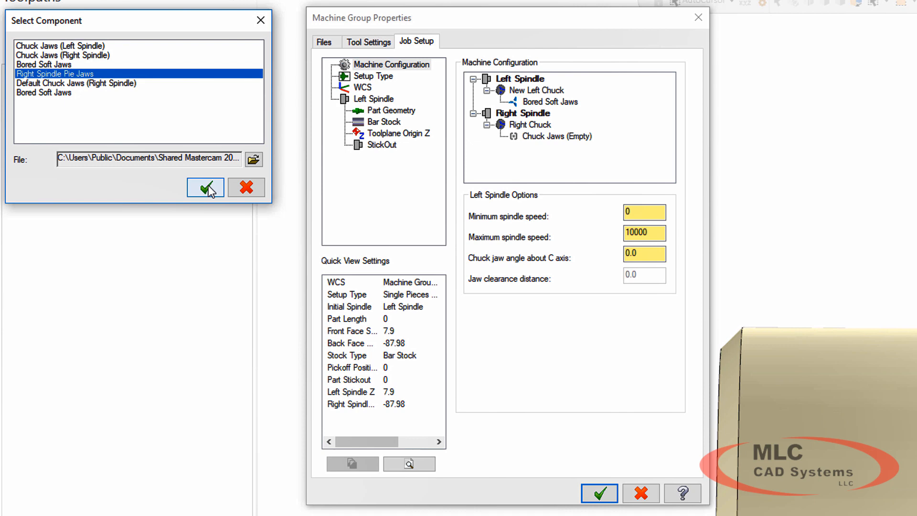
left_click(205, 187)
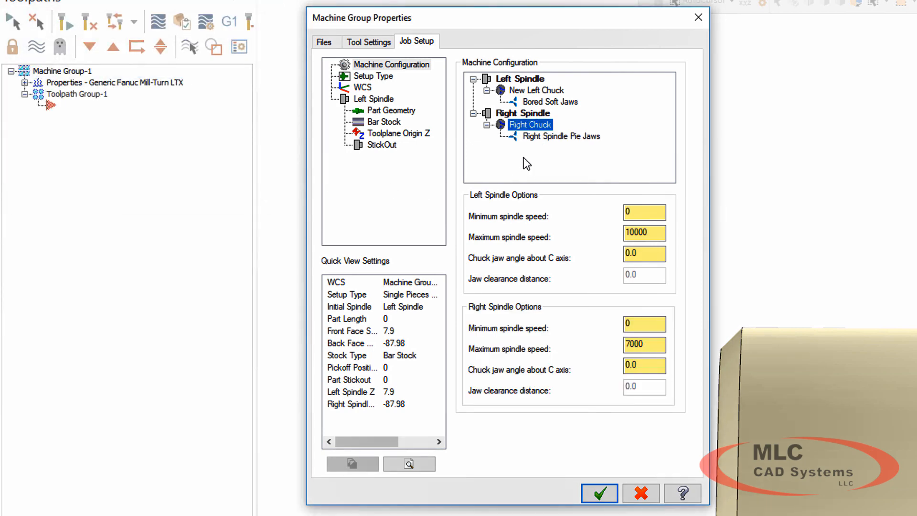
mouse_move(389, 81)
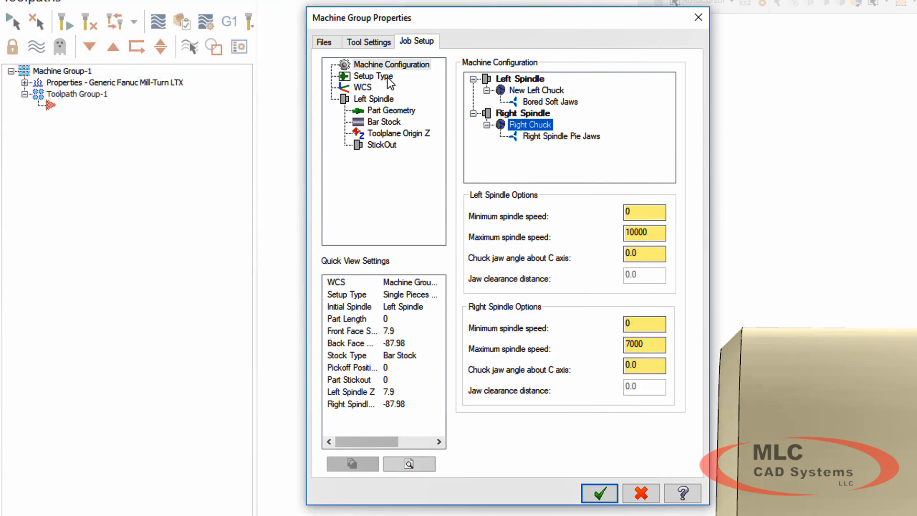
Set Stock Type to Single Pieces of Stock - Pickoff and view Left Spindle Part Geometry.
left_click(372, 76)
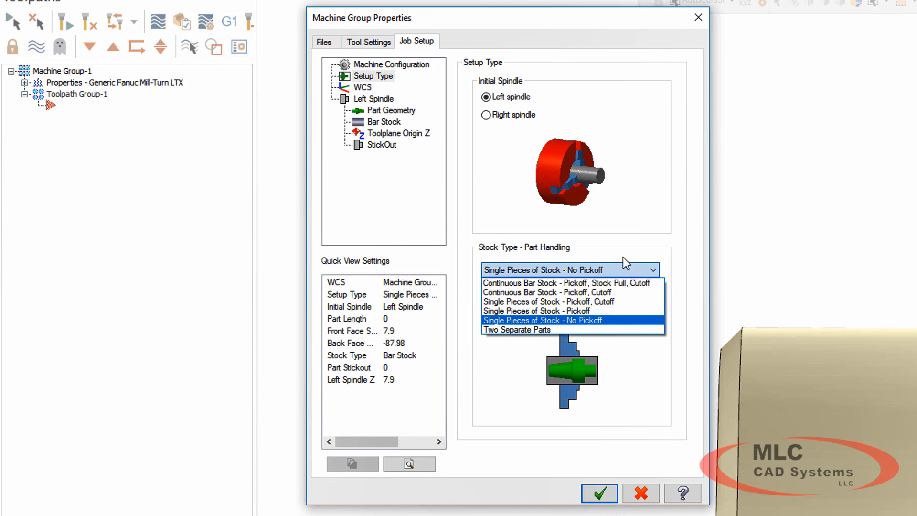
left_click(537, 310)
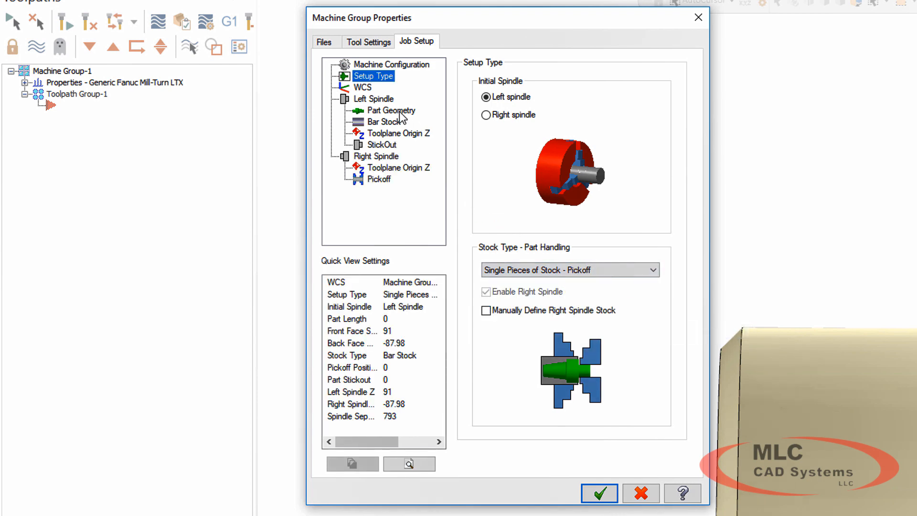
left_click(391, 110)
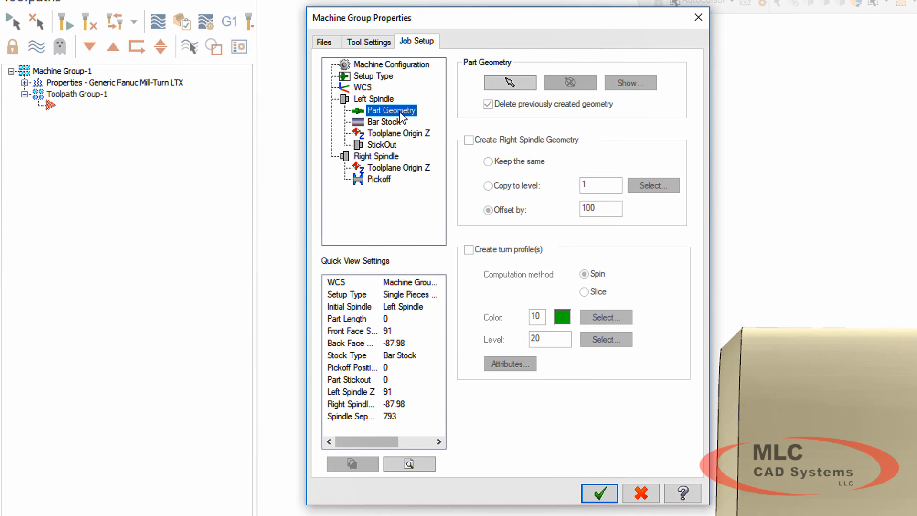